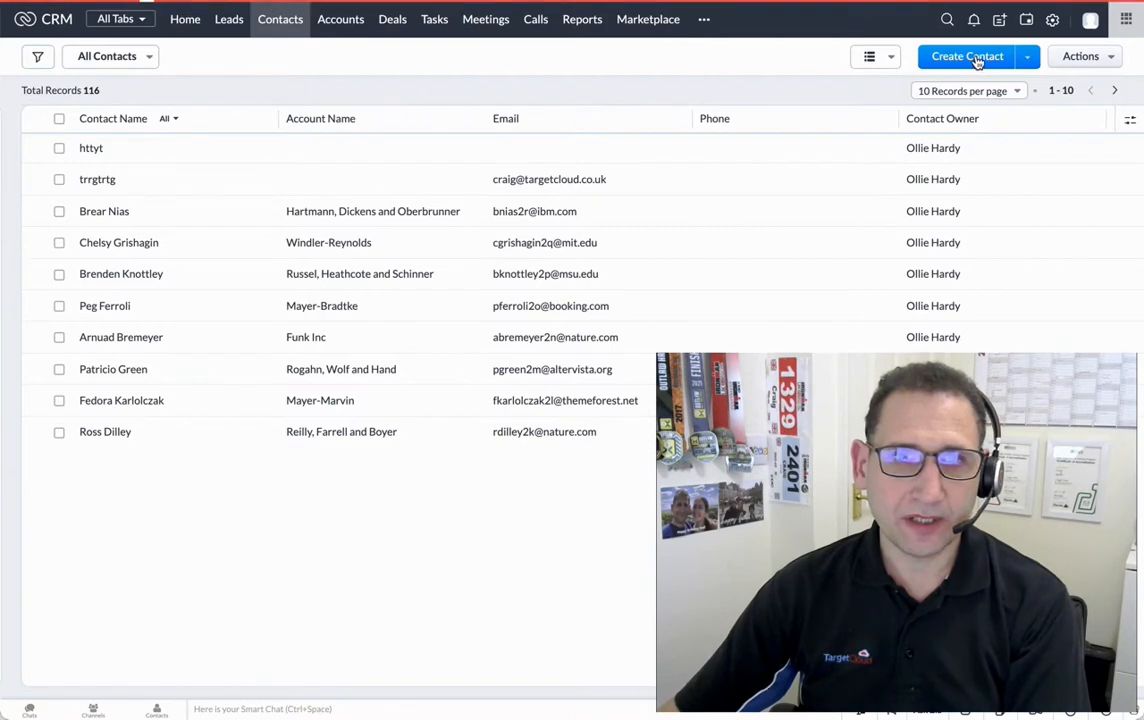
- Start a new contact from the Contacts list and place the cursor in the Email field
click(966, 56)
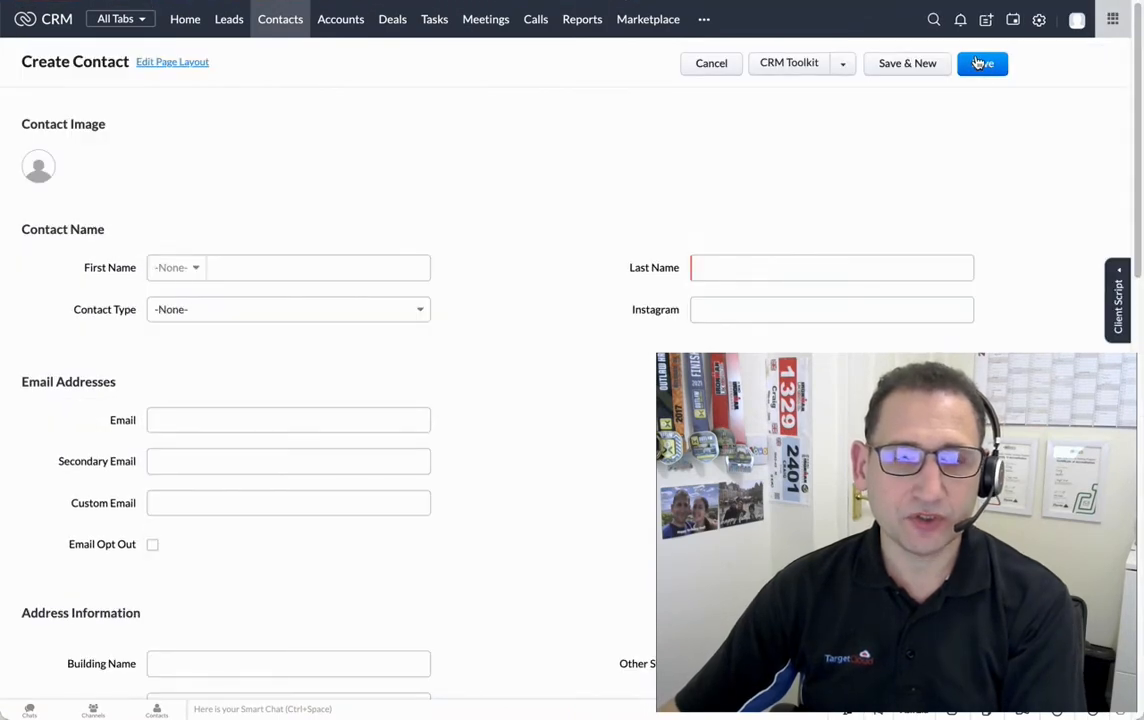
mouse_move(848, 127)
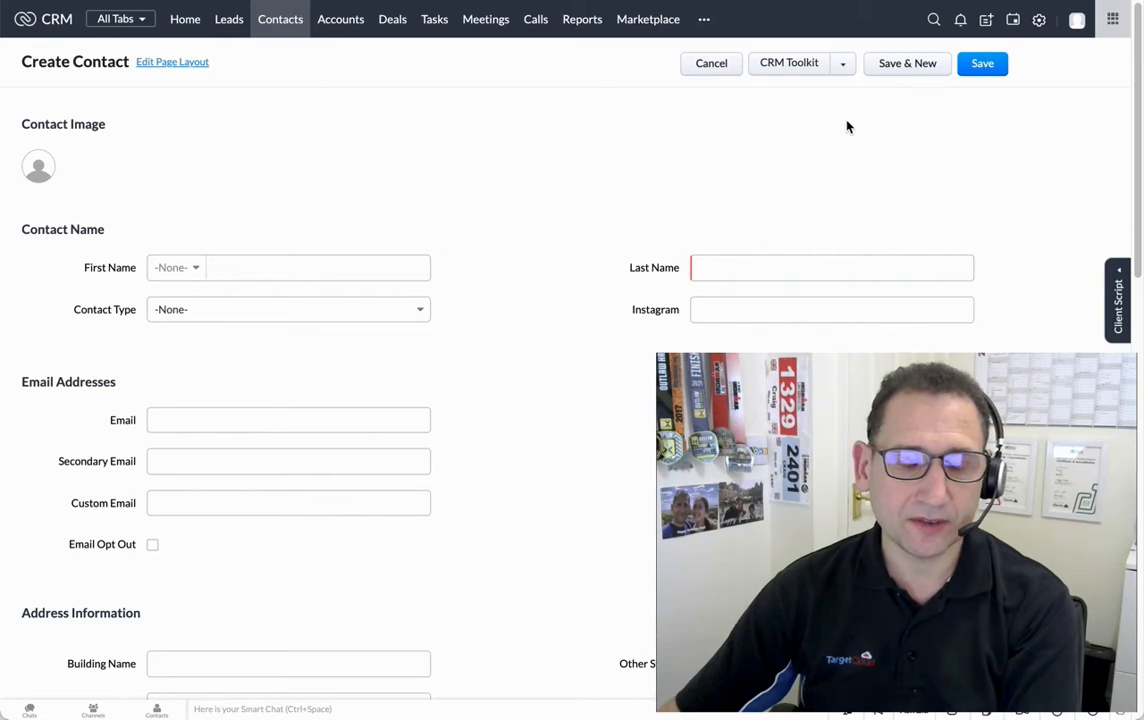
mouse_move(643, 192)
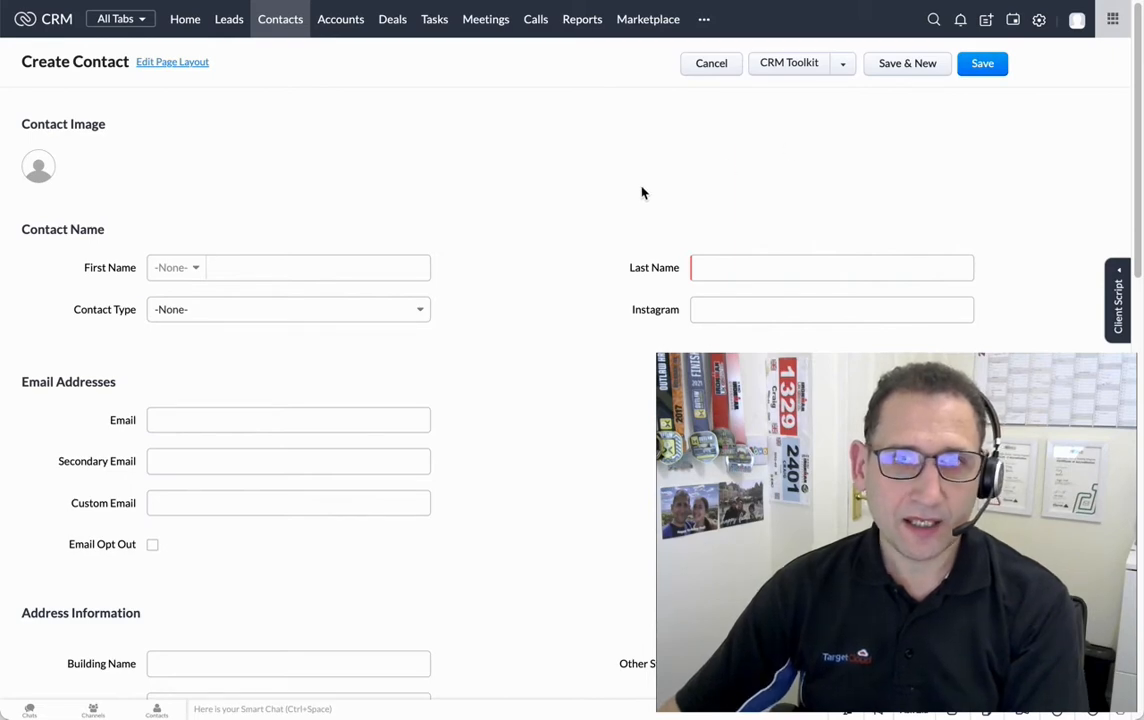
scroll(down, 3)
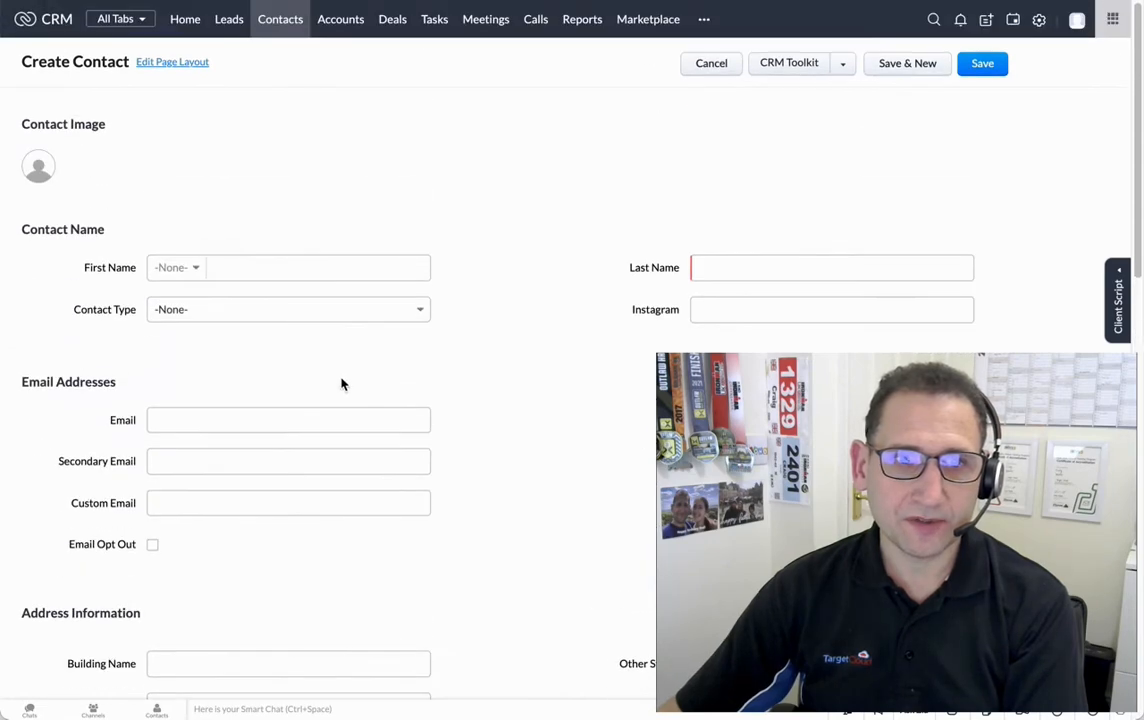
mouse_move(180, 443)
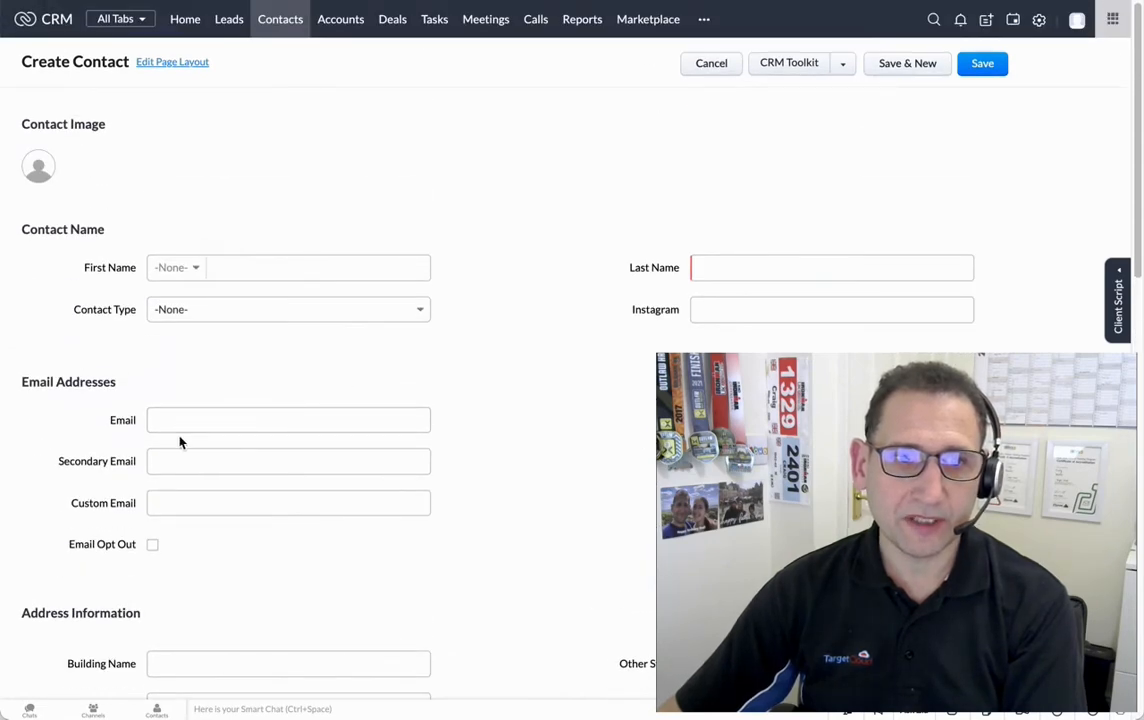
click(288, 419)
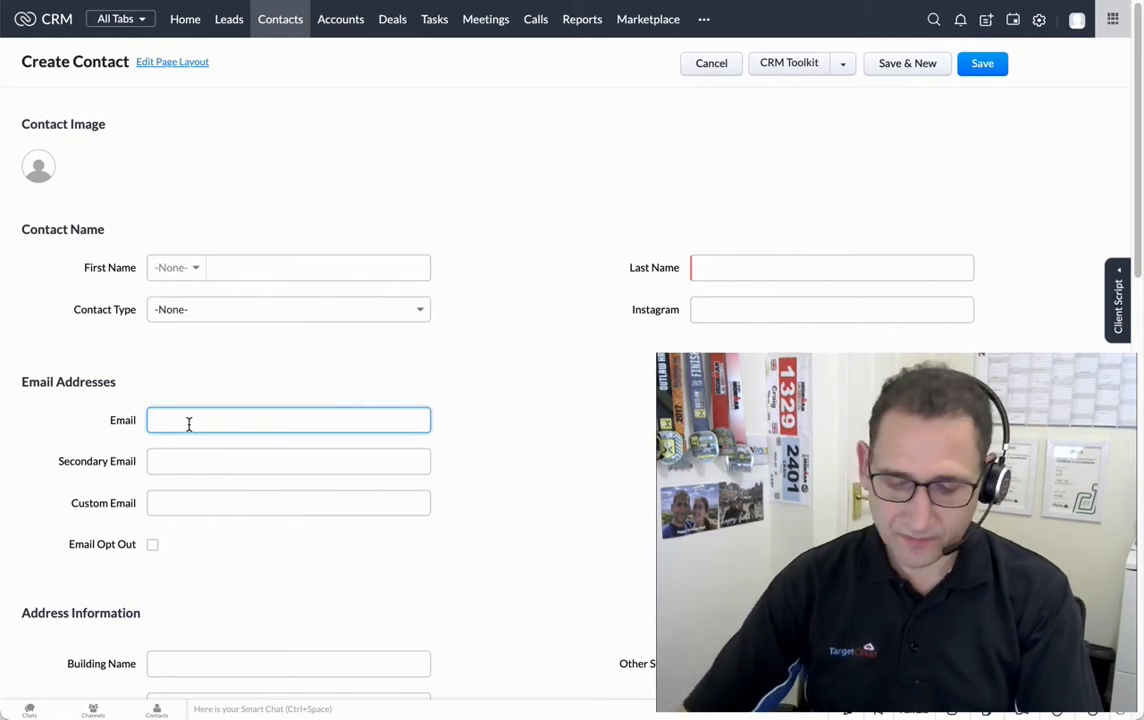
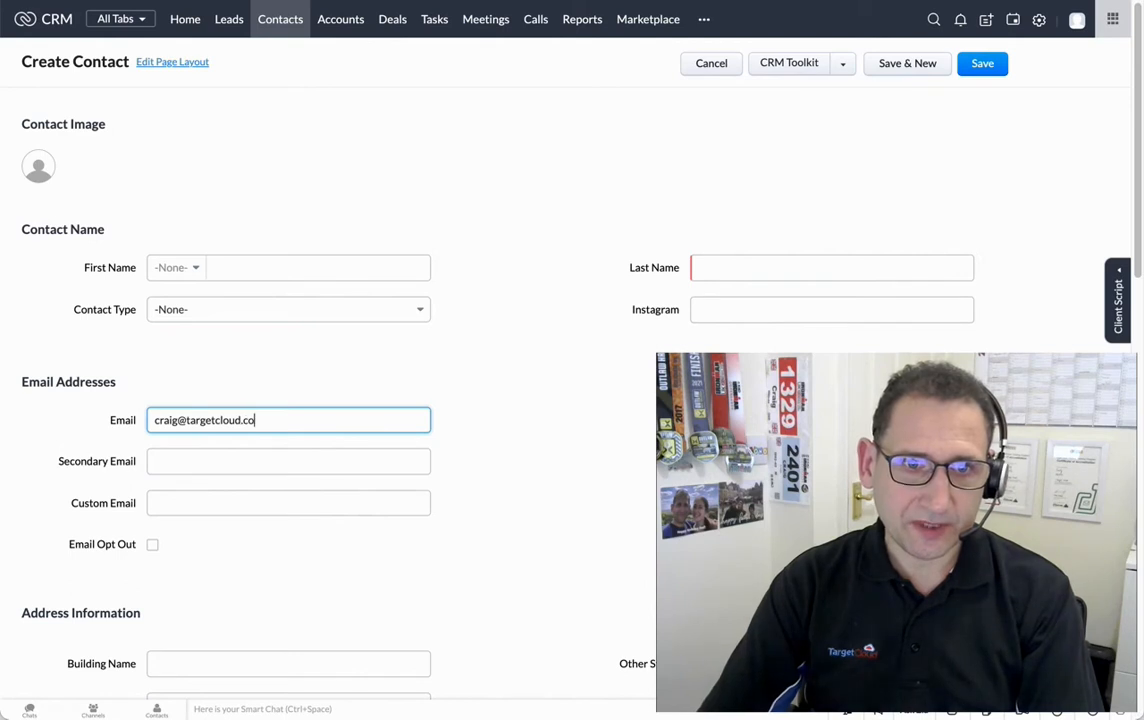
text(ss)
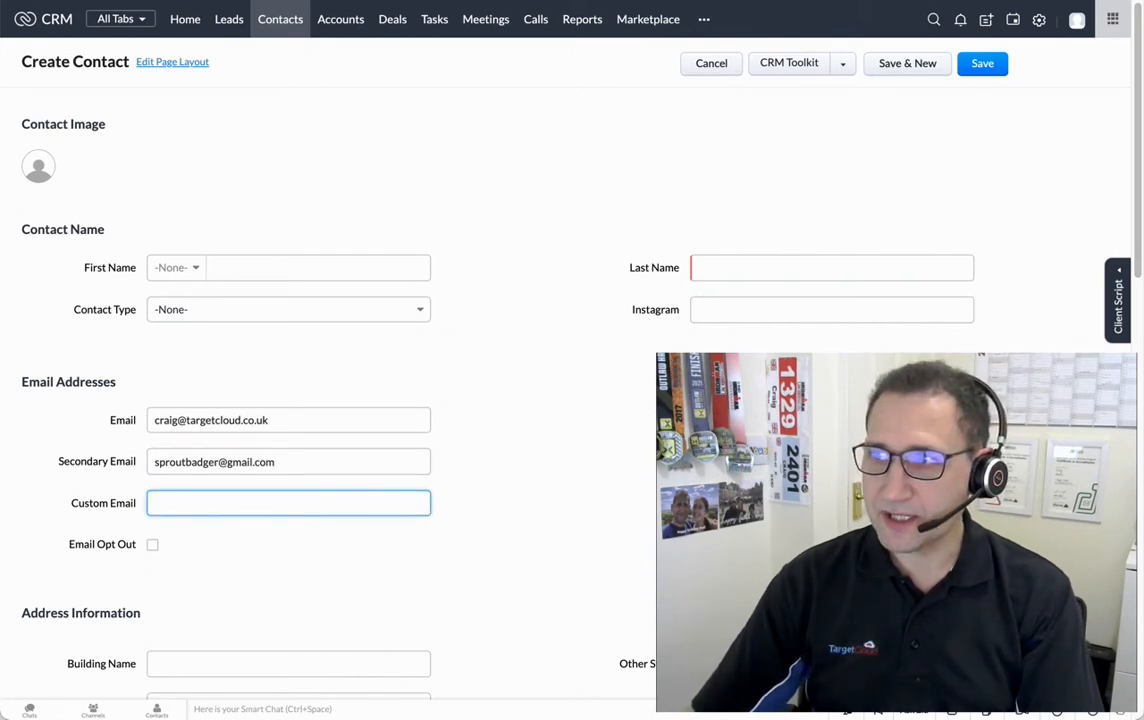
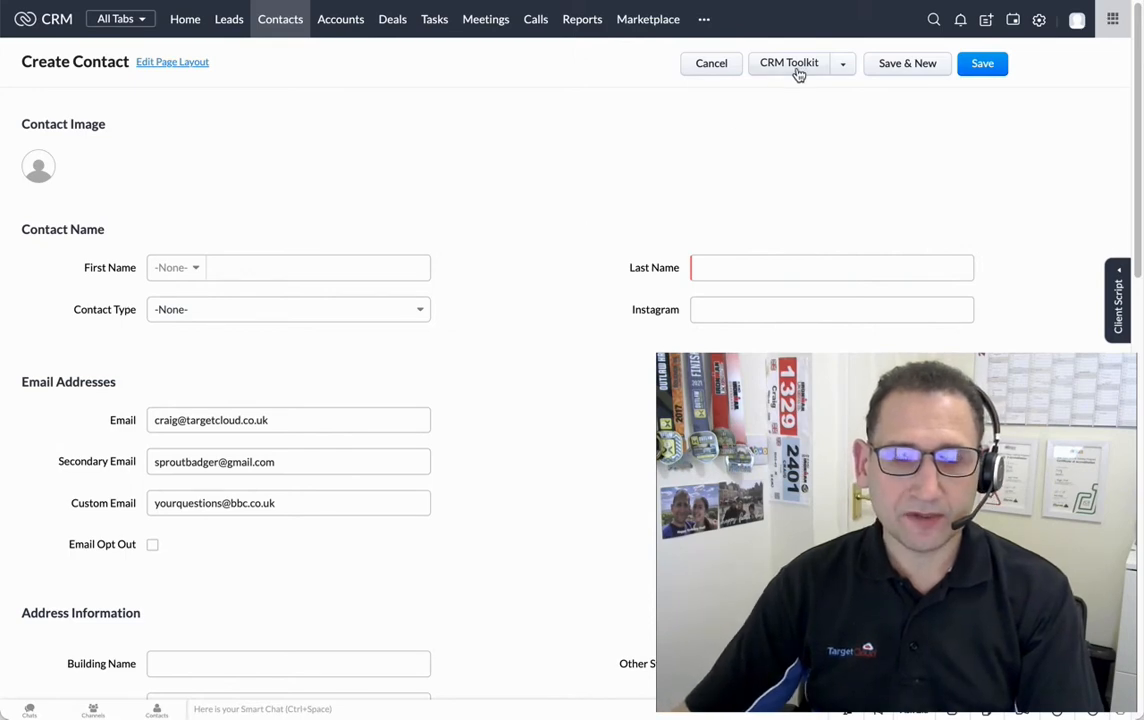
- Launch CRM Toolkit and choose Email Validation from the Address Lookup dropdown
click(789, 63)
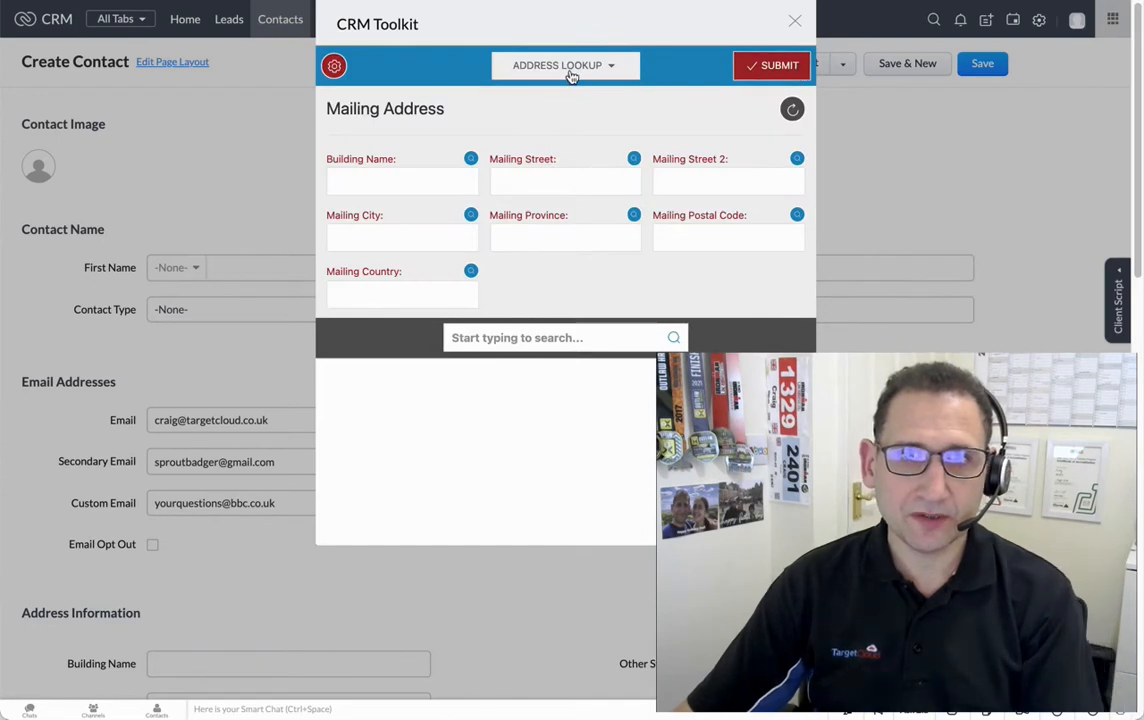
click(566, 65)
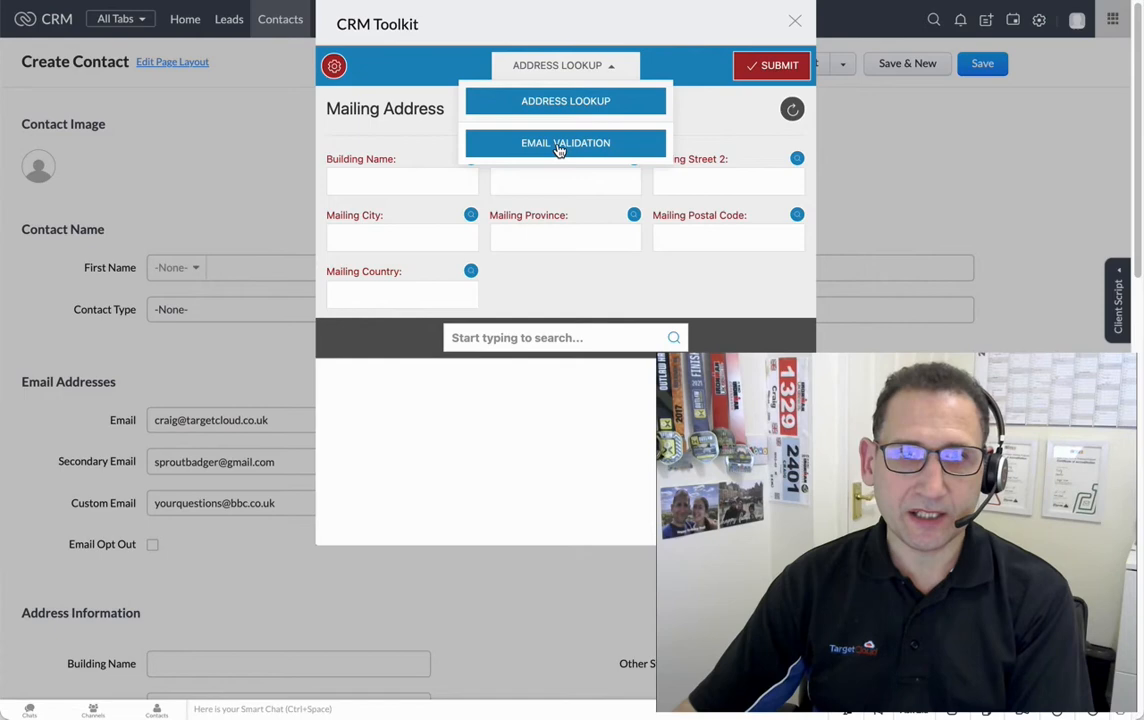
click(565, 142)
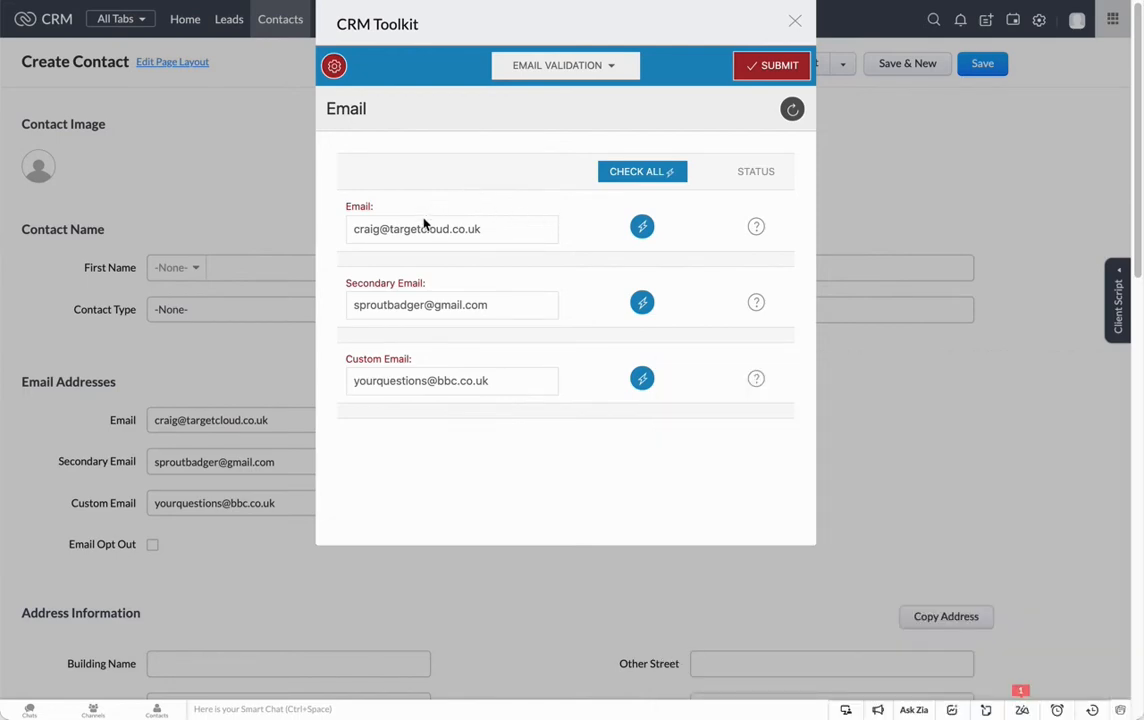
mouse_move(480, 371)
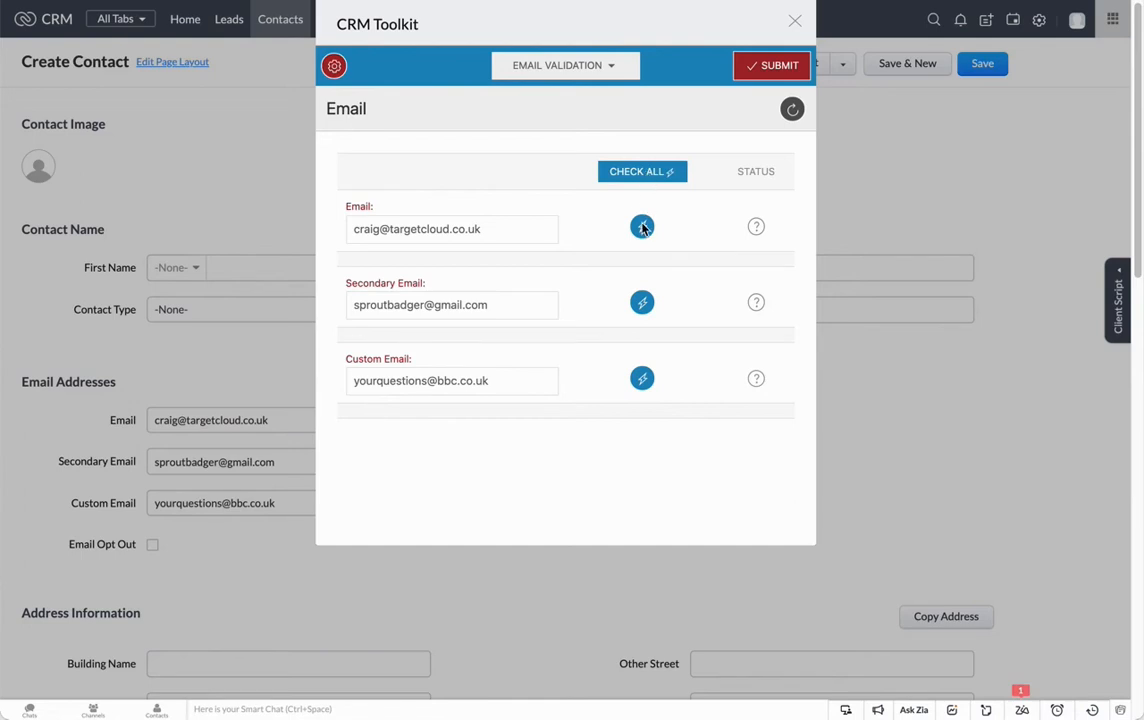
mouse_move(642, 229)
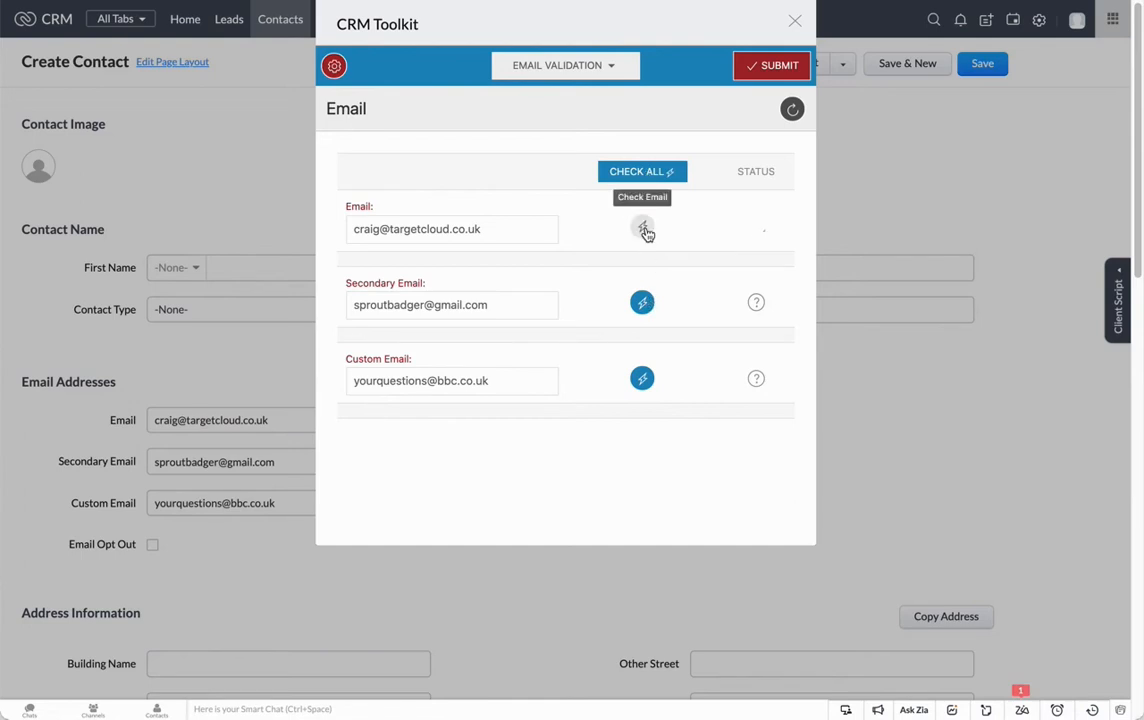
- Validate the primary email, then Check All: two valid, company address partially verifiable
click(642, 228)
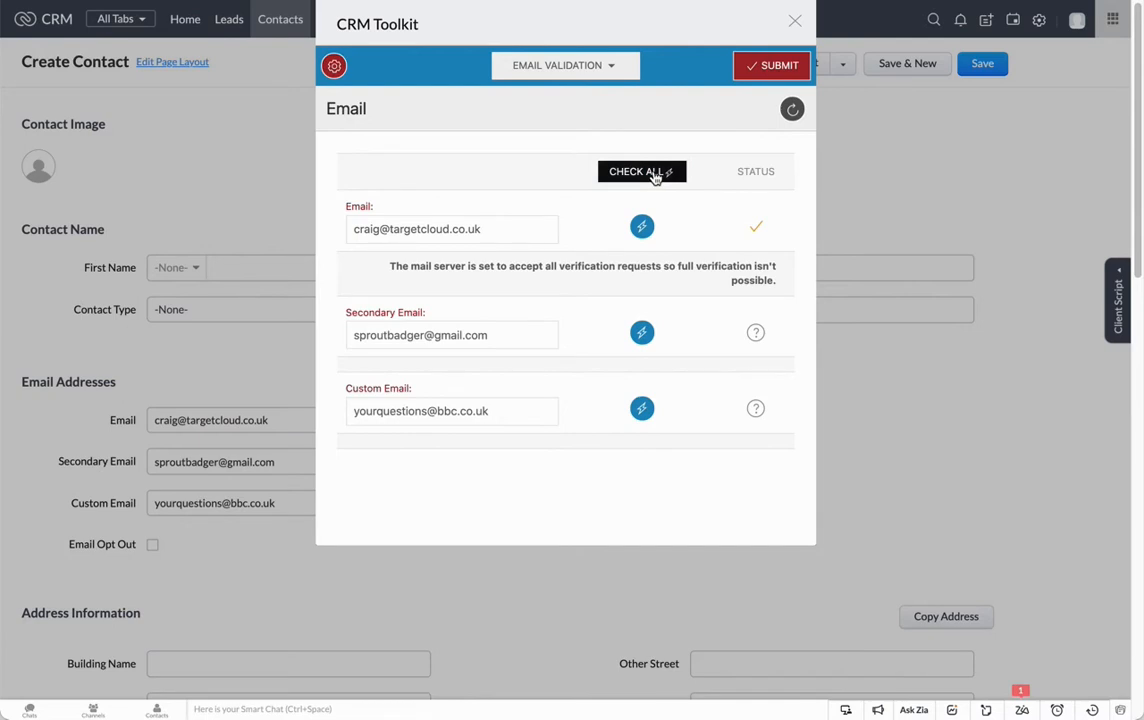
click(637, 171)
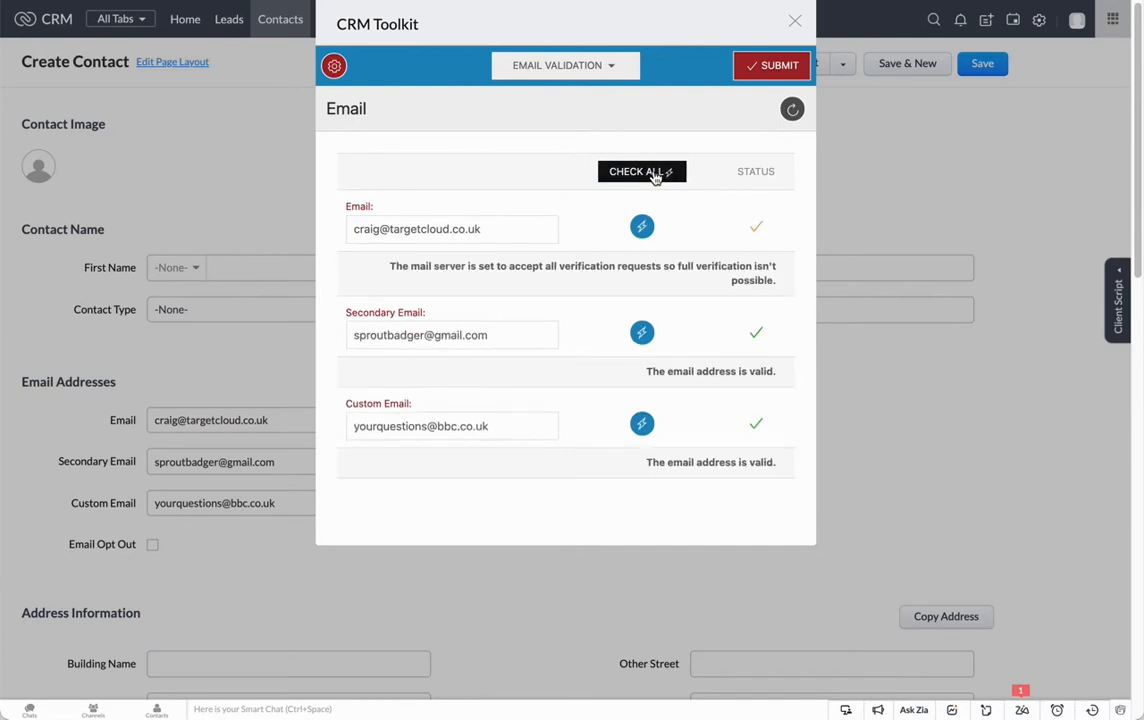
mouse_move(396, 269)
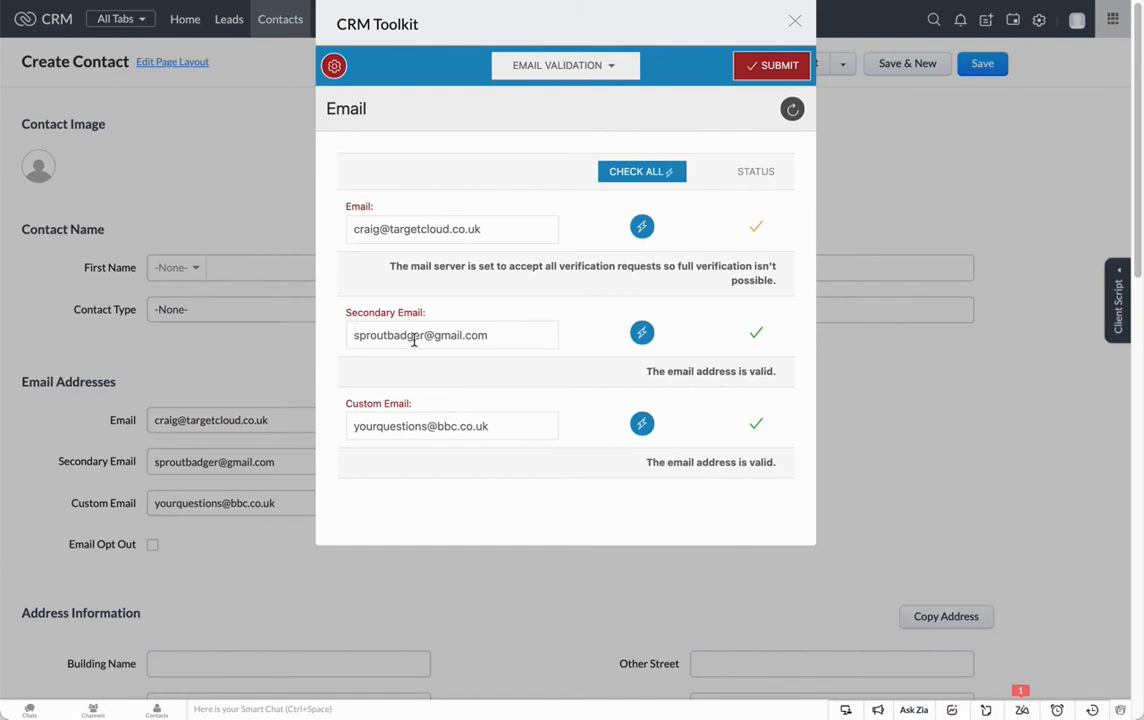
mouse_move(710, 392)
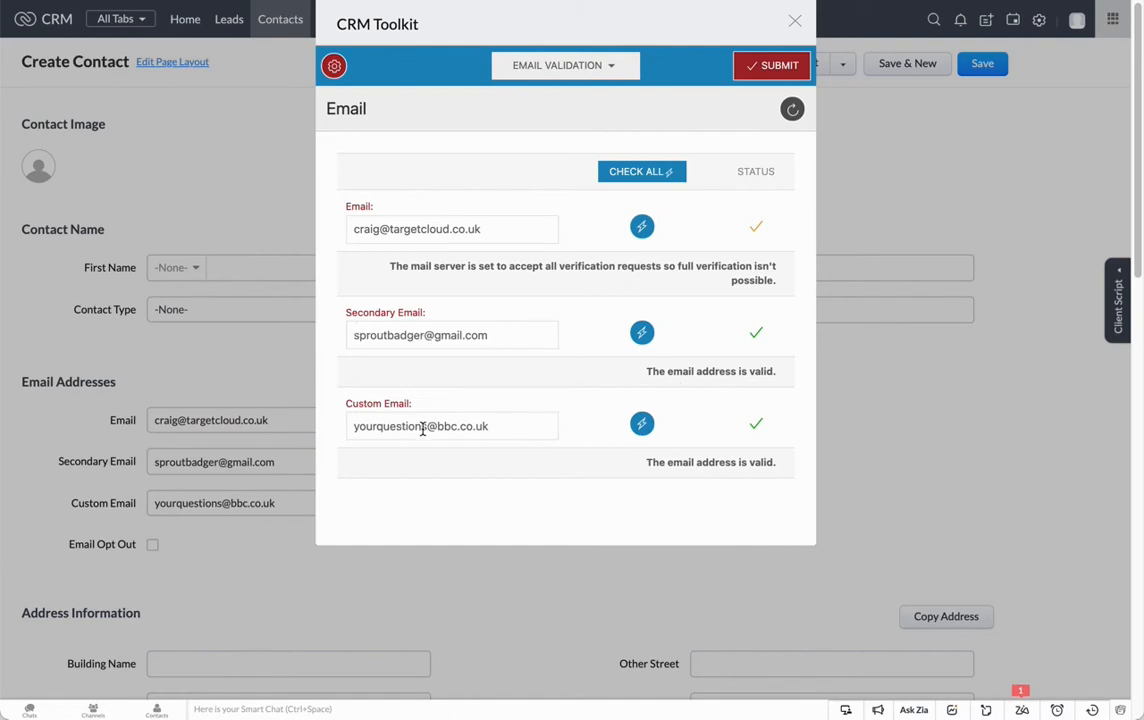
mouse_move(696, 473)
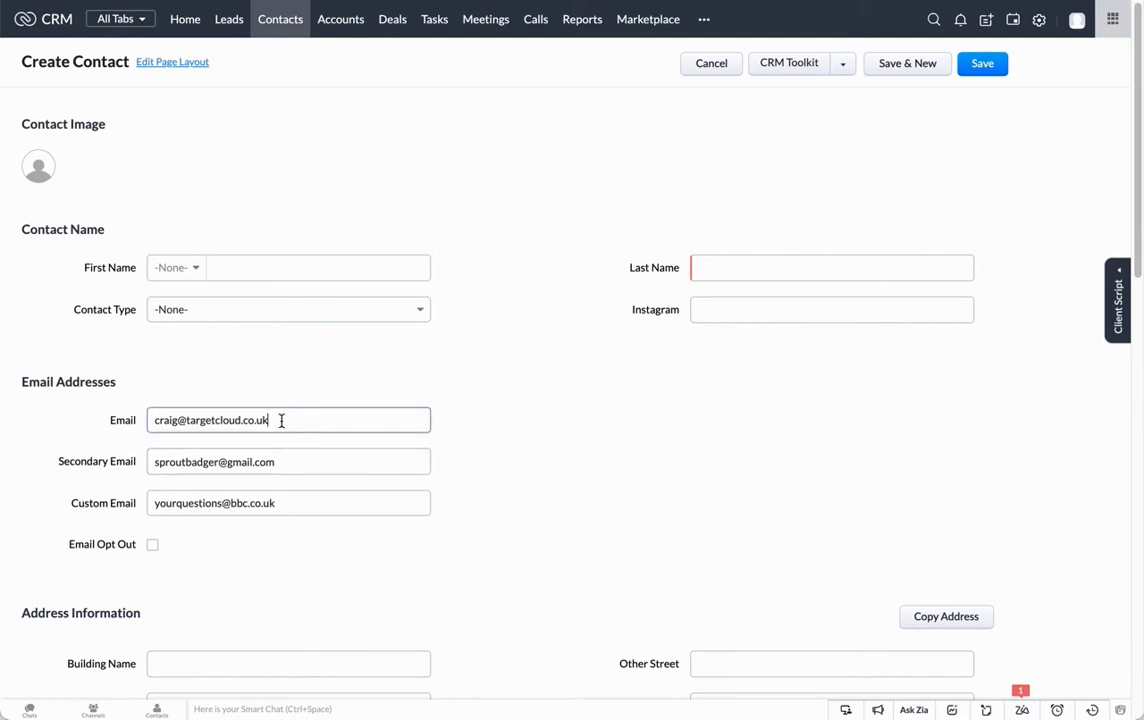
- Change the emails to end in .co.uuk, .kom and .co.ul, then reopen CRM Toolkit
click(288, 420)
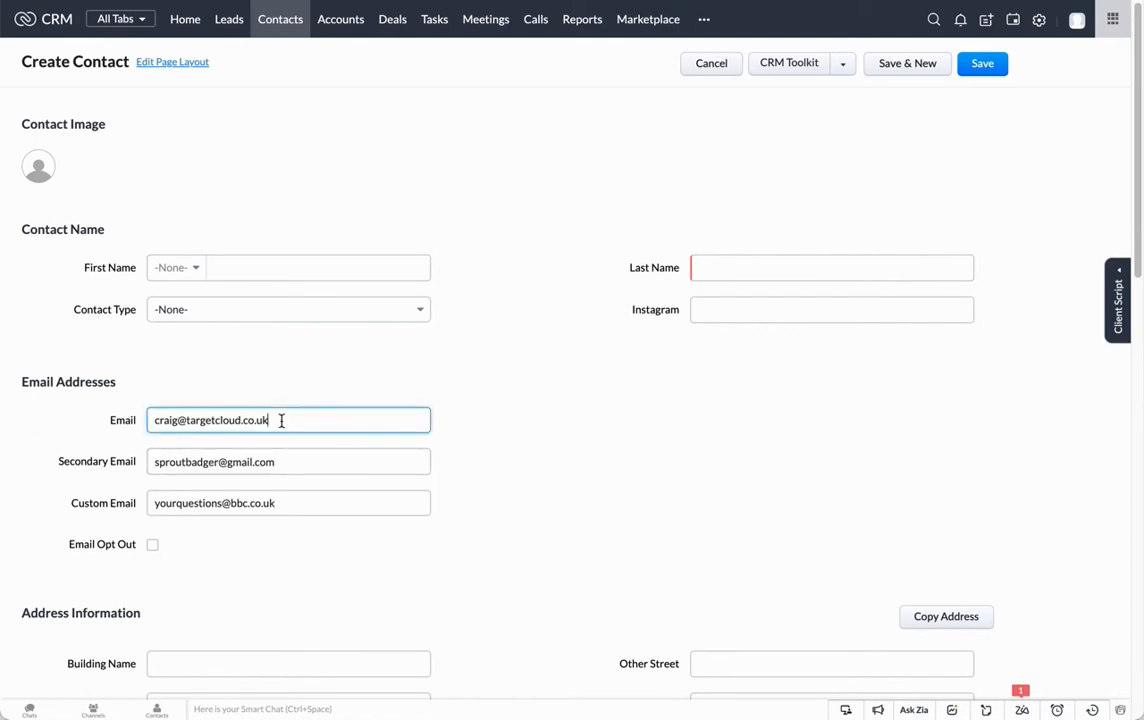
key(BackSpace)
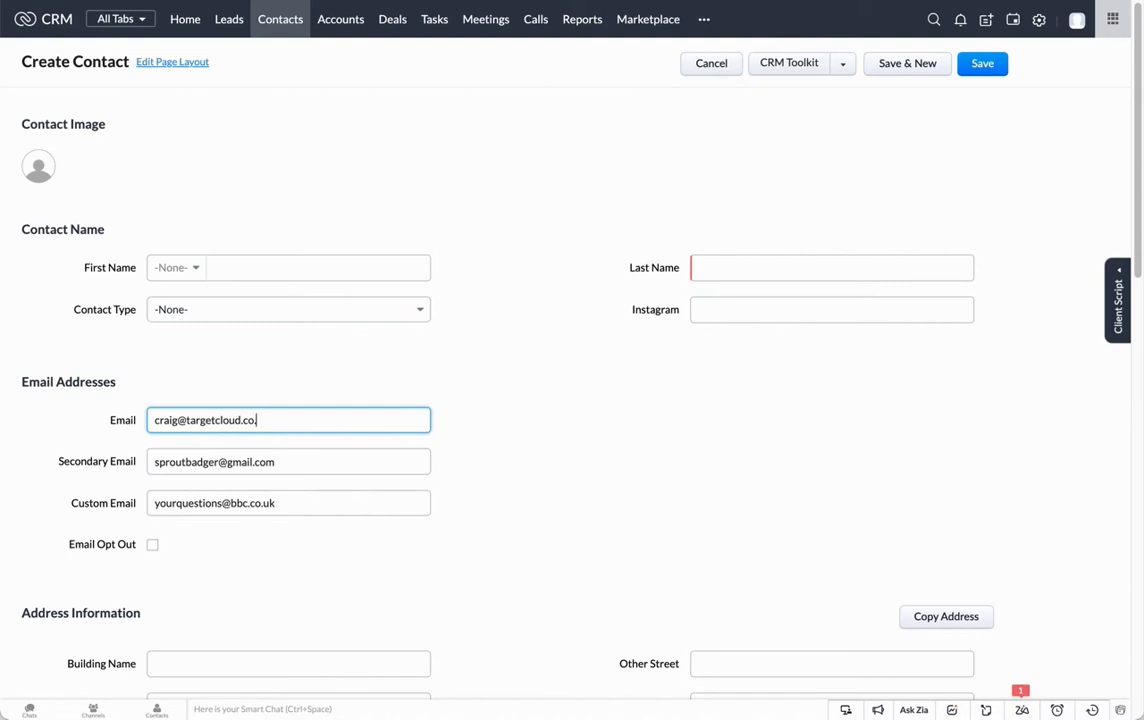
text(uuk)
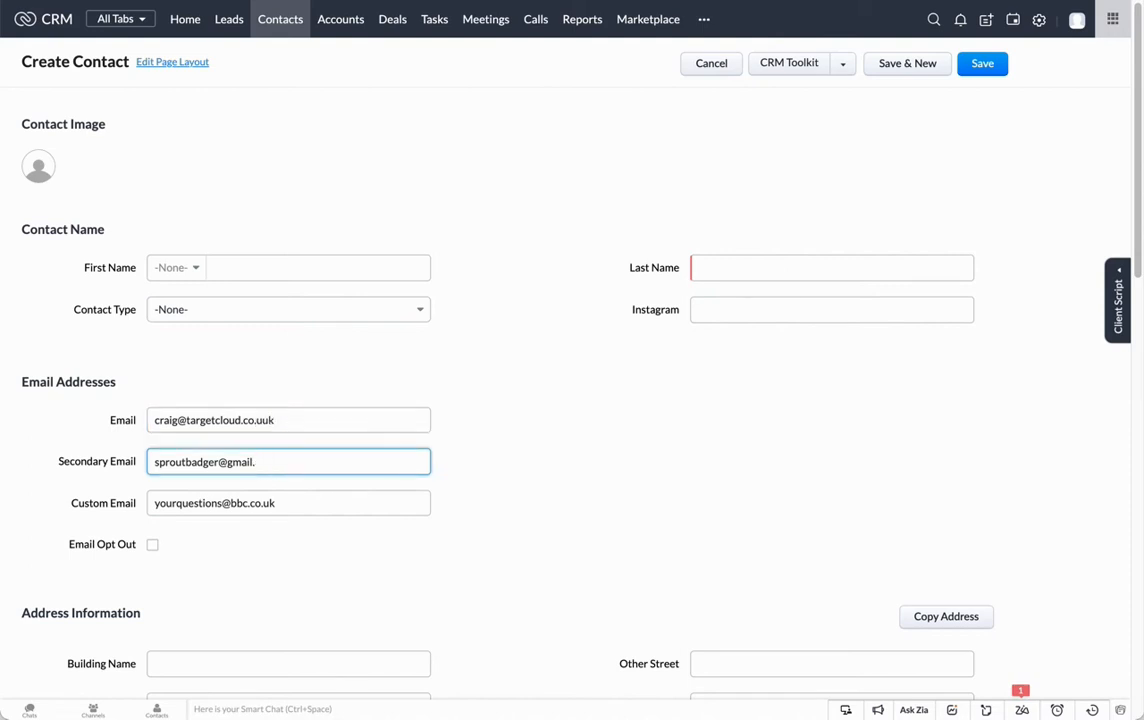
click(312, 503)
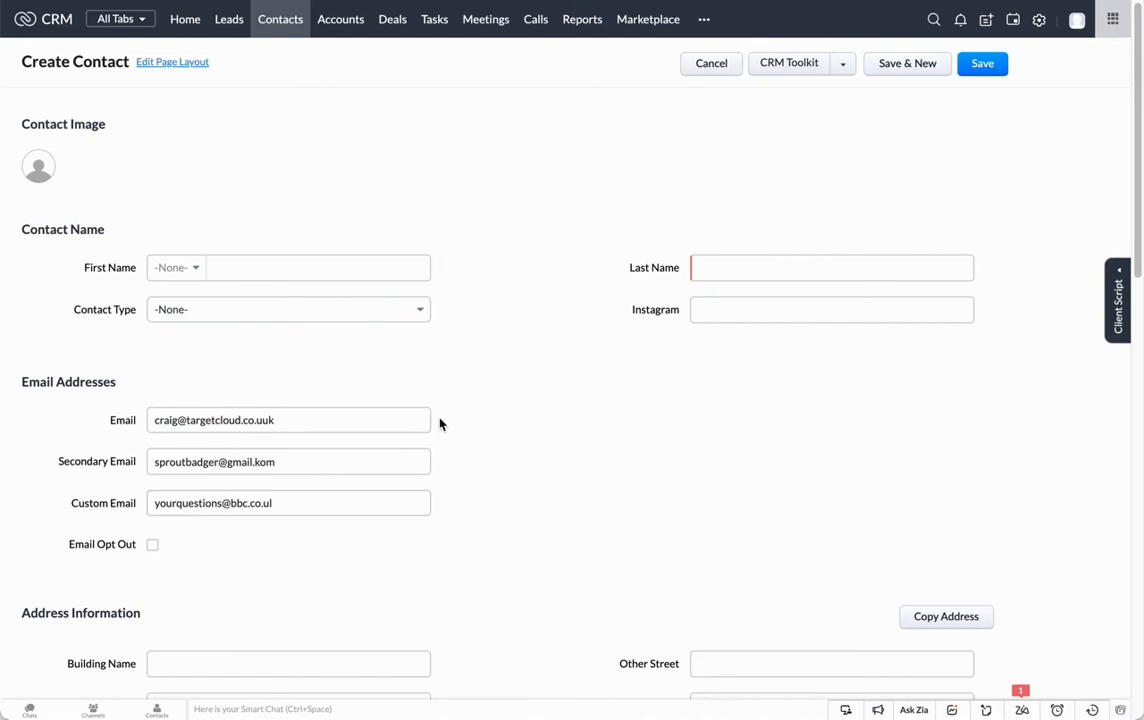
click(789, 63)
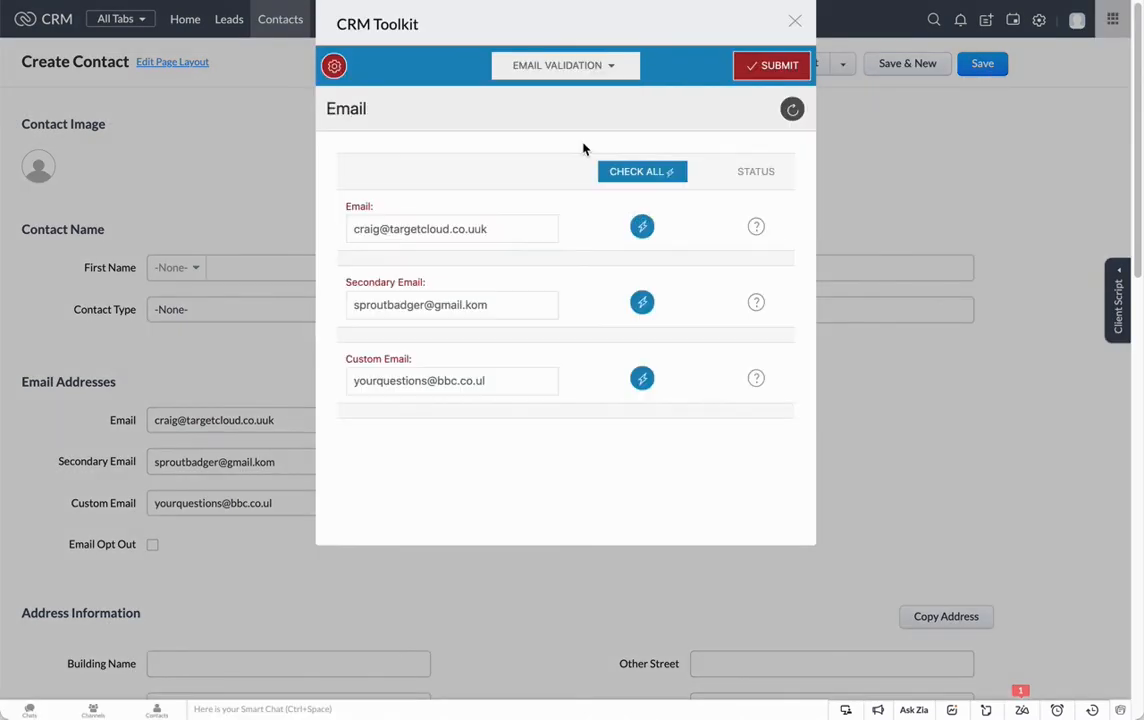
- Check All to flag the typo addresses, correct them in the toolkit and Submit
click(642, 171)
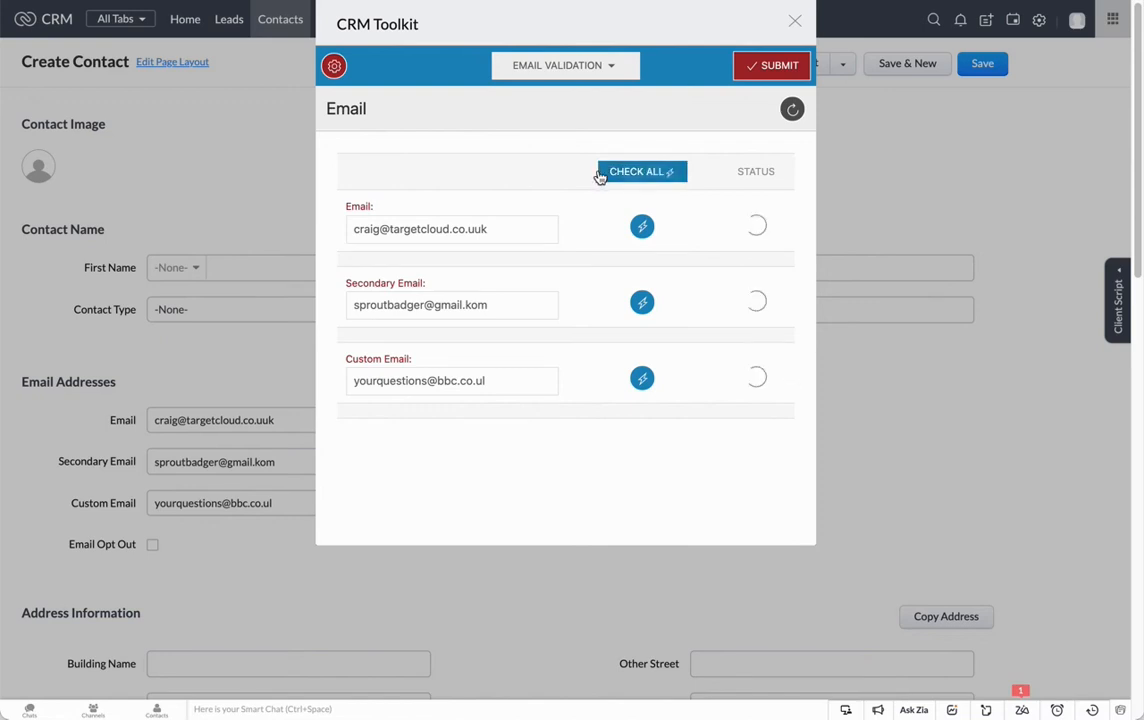
click(641, 171)
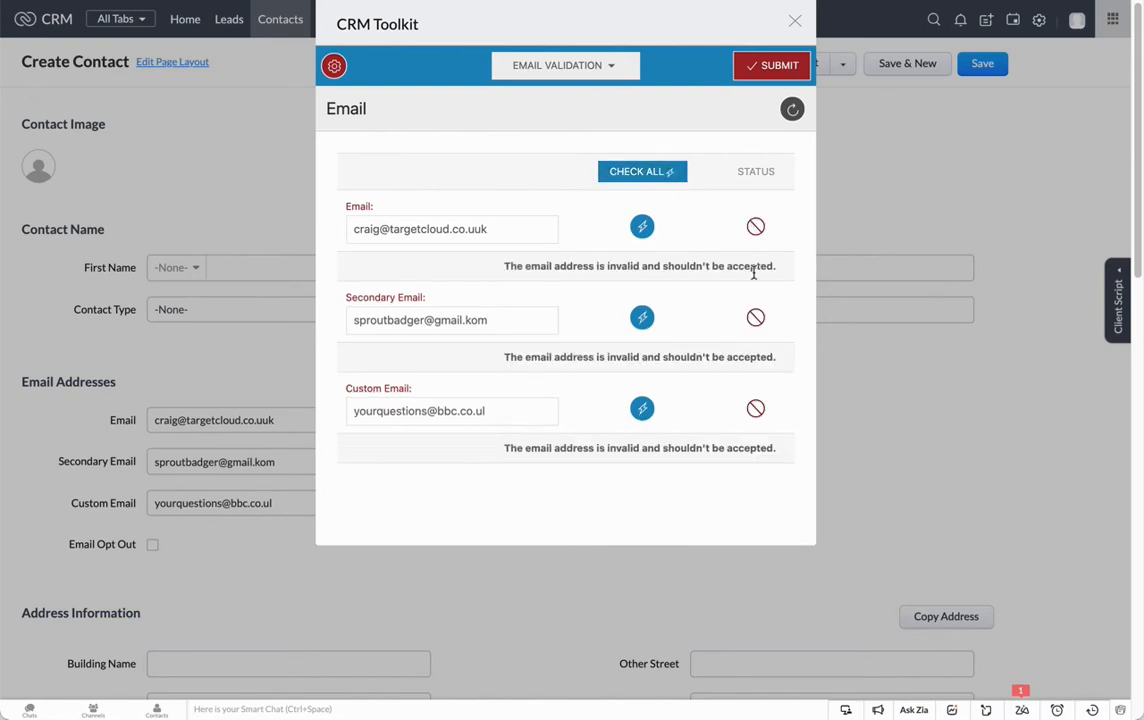
mouse_move(632, 285)
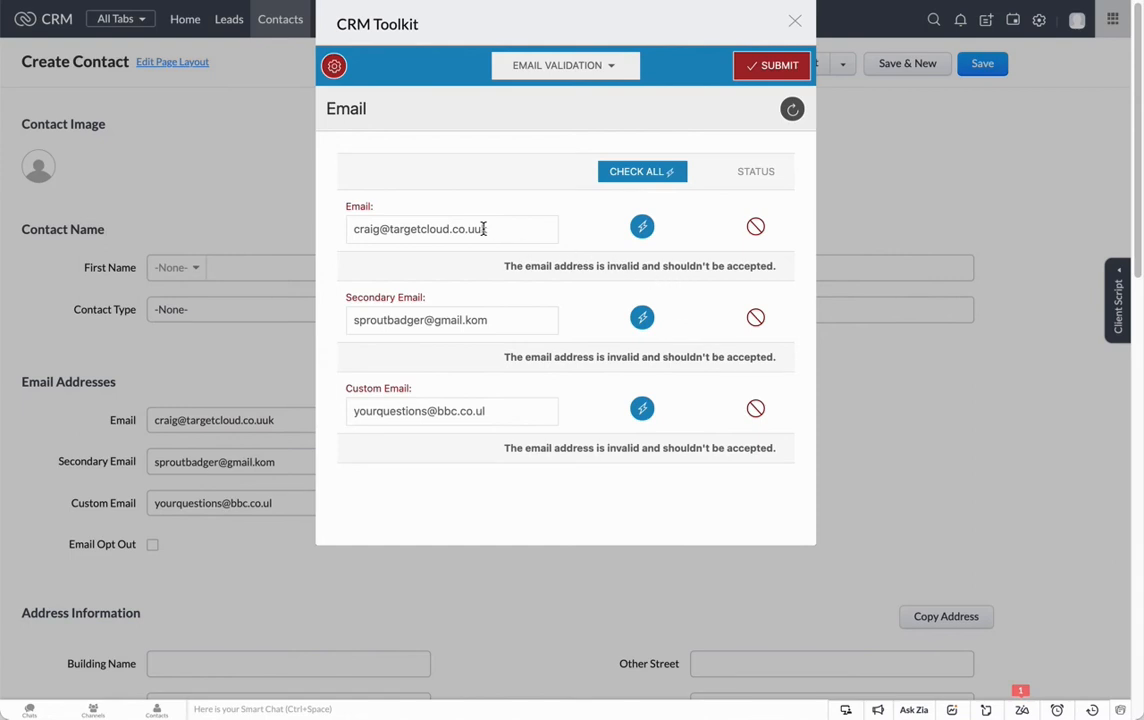
key(Backspace)
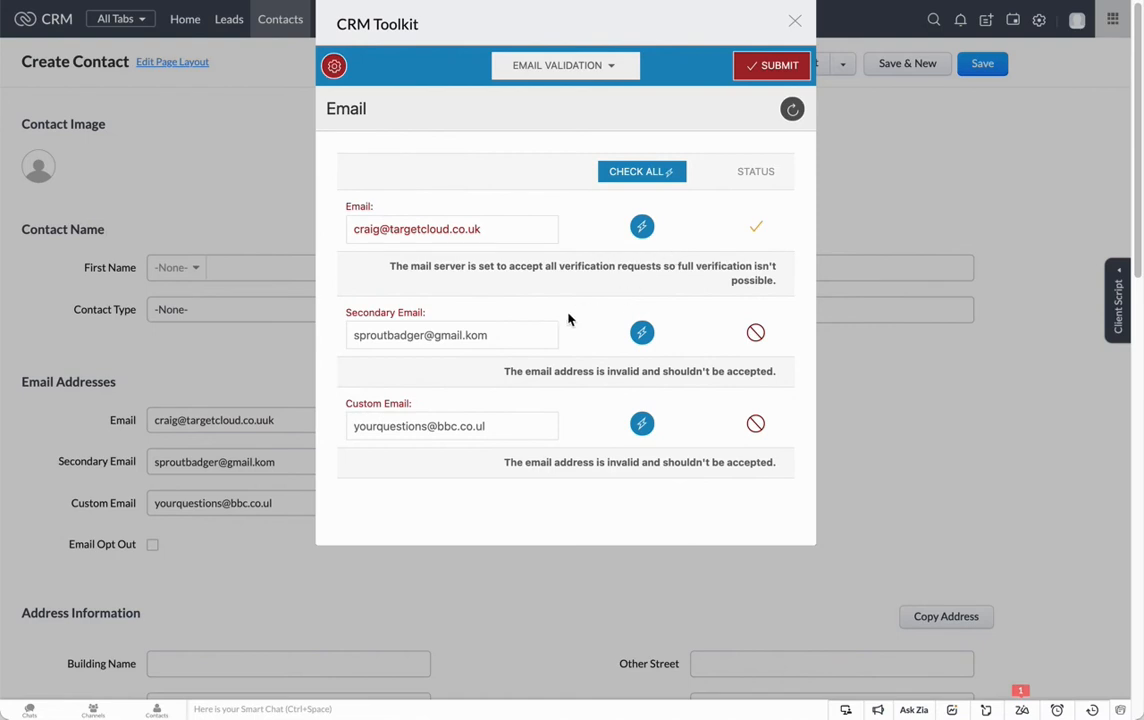
click(451, 335)
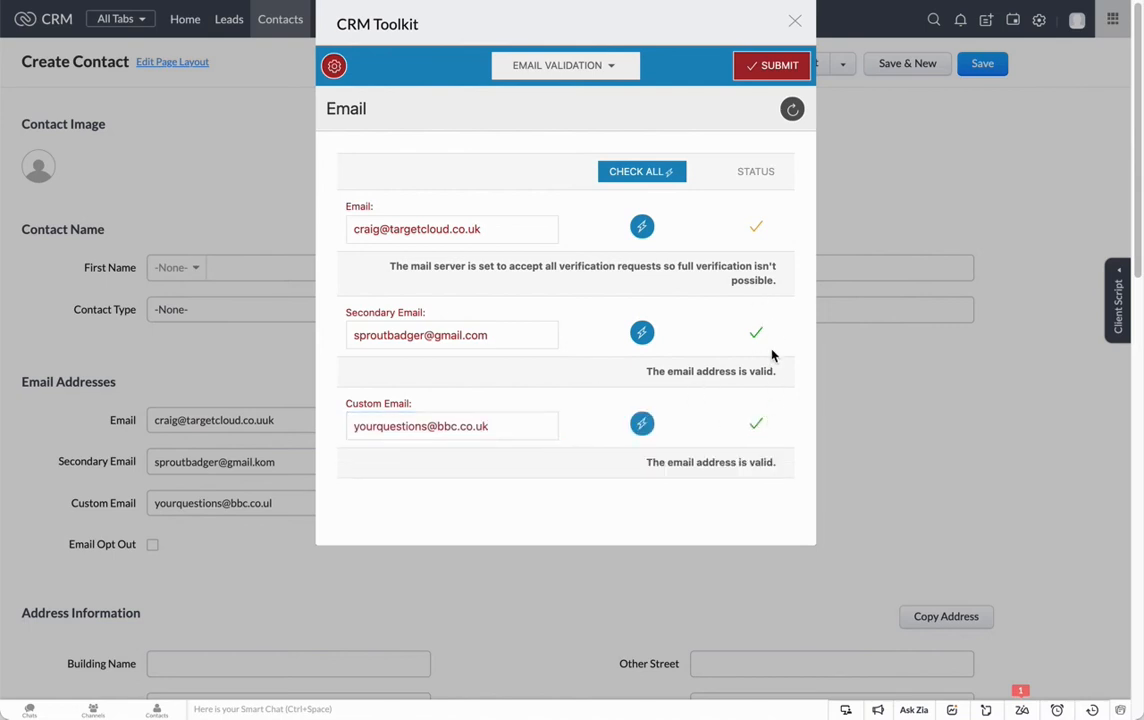
click(795, 21)
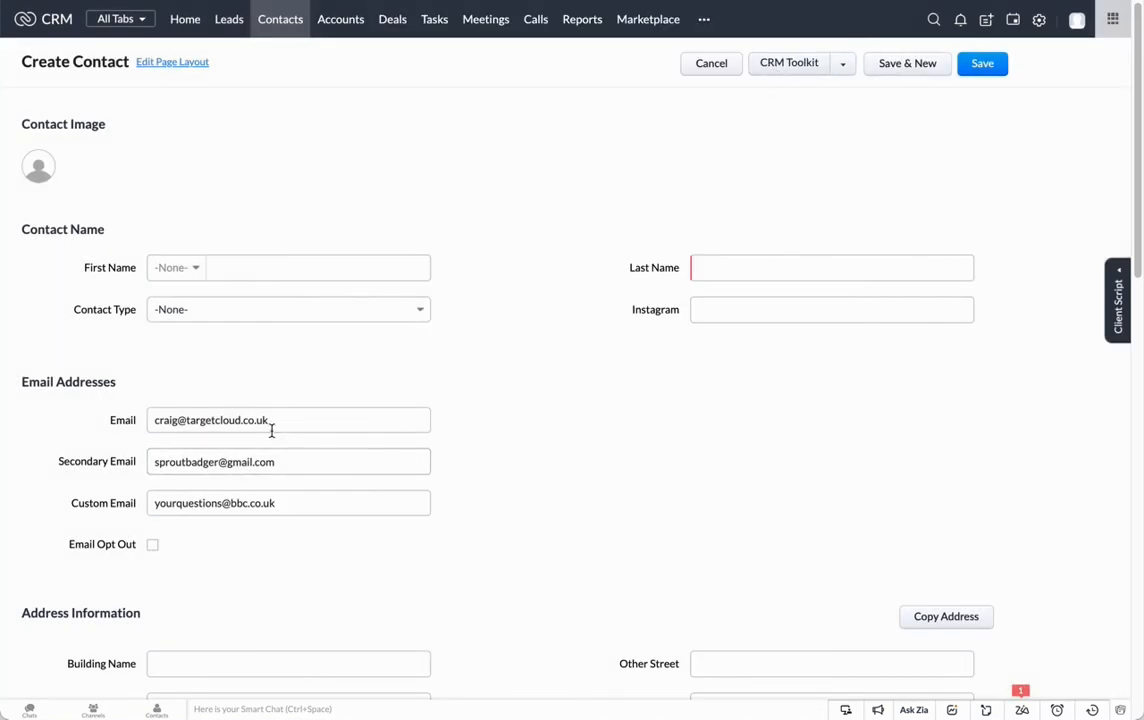